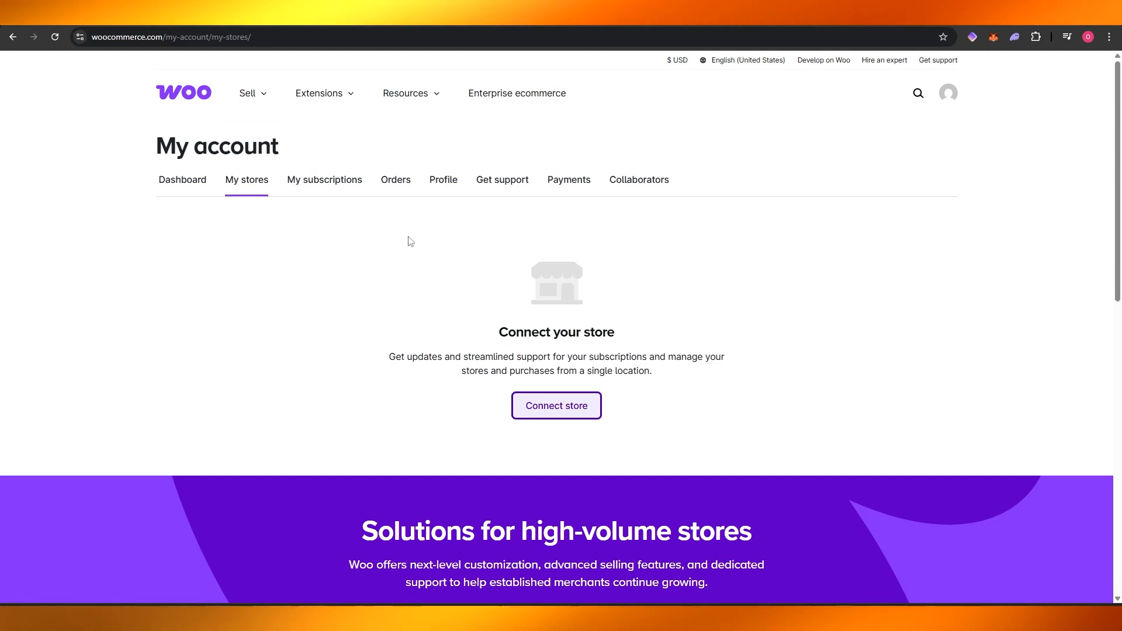
mouse_move(193, 126)
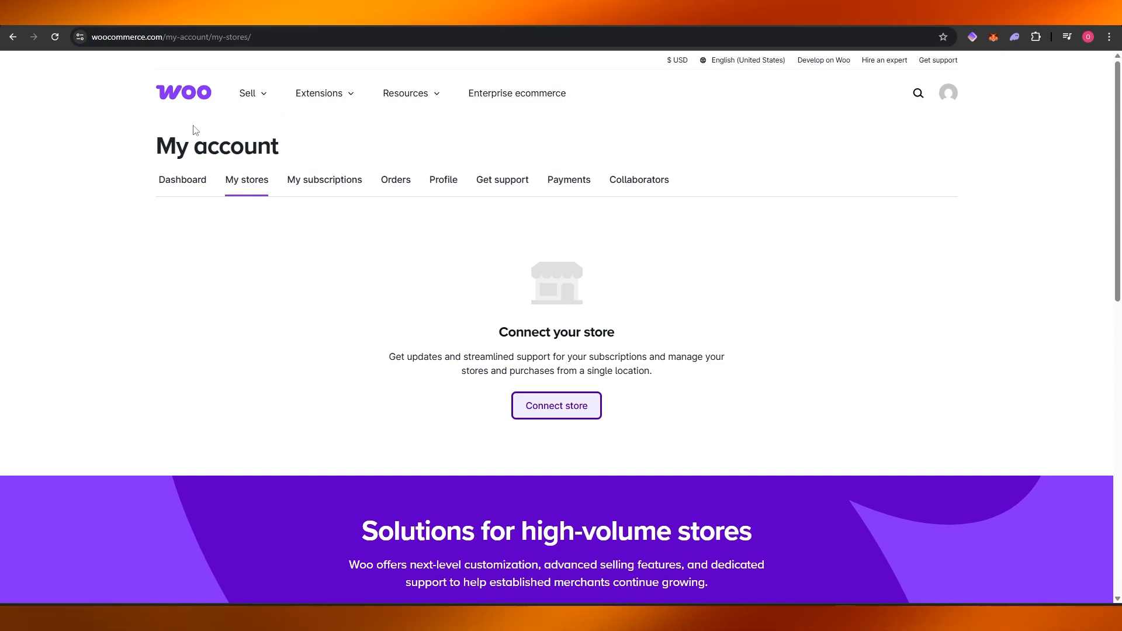
mouse_move(350, 184)
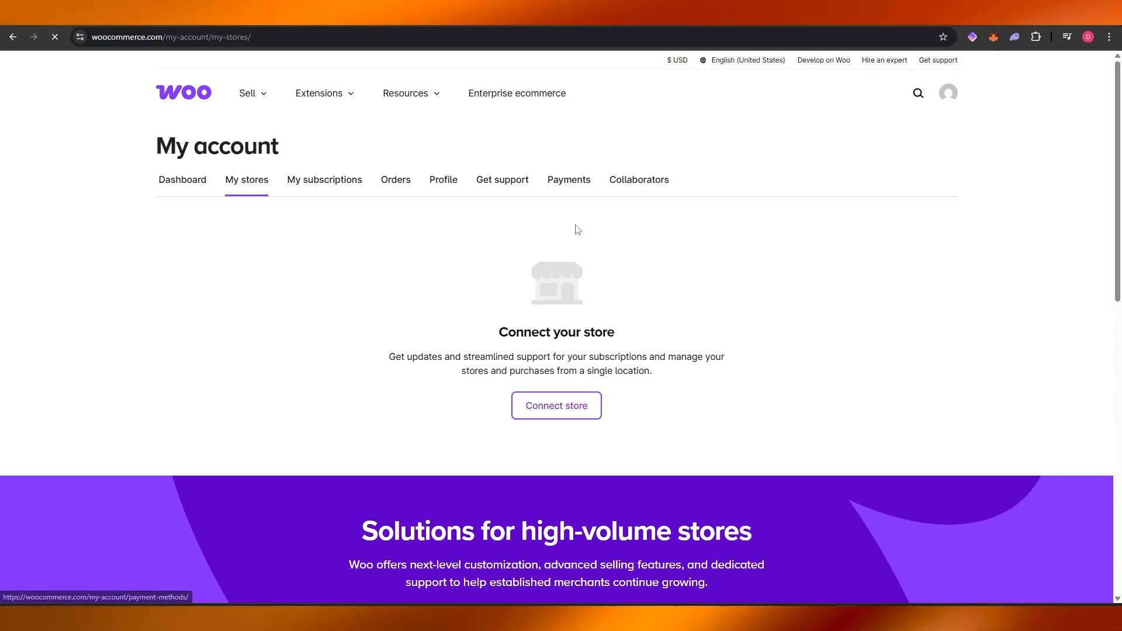
- Open the Payments tab of the WooCommerce.com account
click(569, 179)
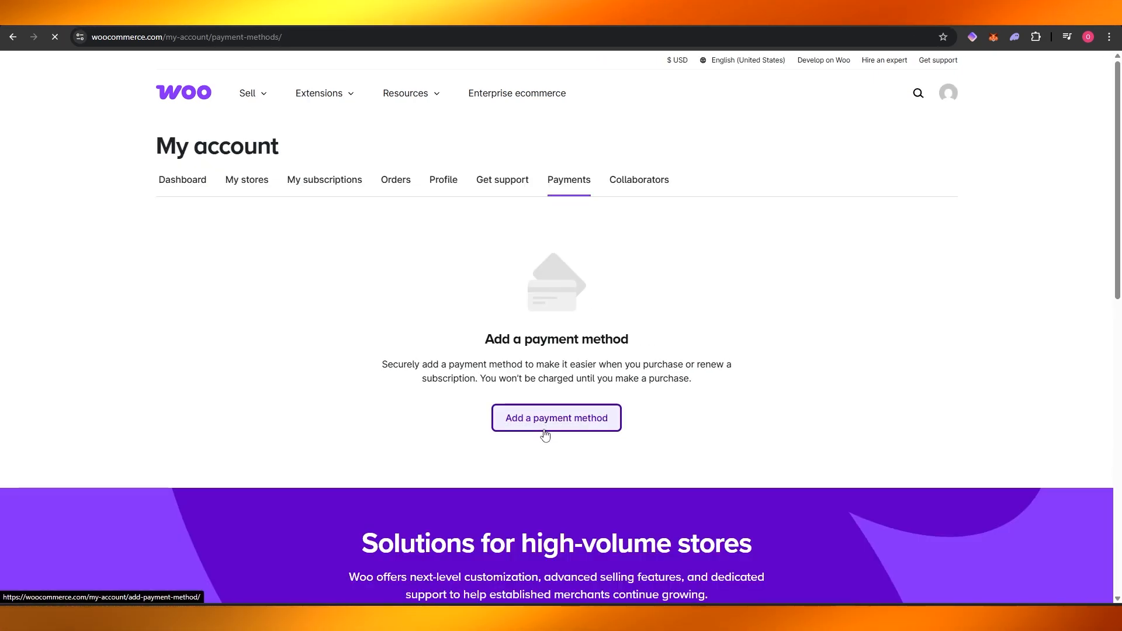
- Add a new payment method, choose PayPal, and launch the PayPal sign-in window
click(556, 418)
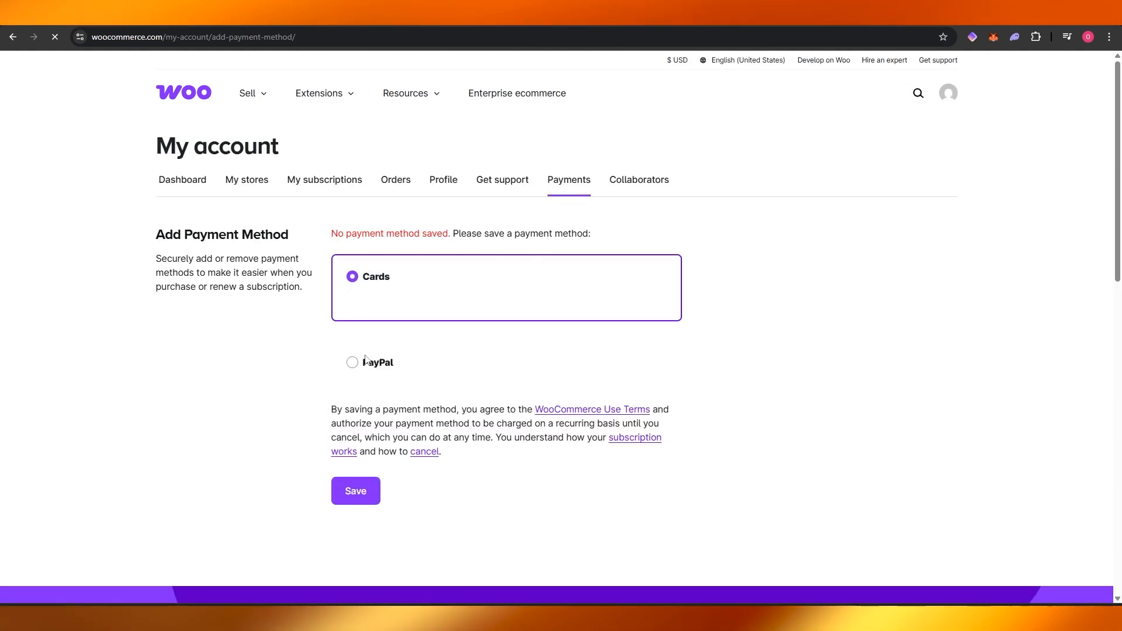
click(352, 362)
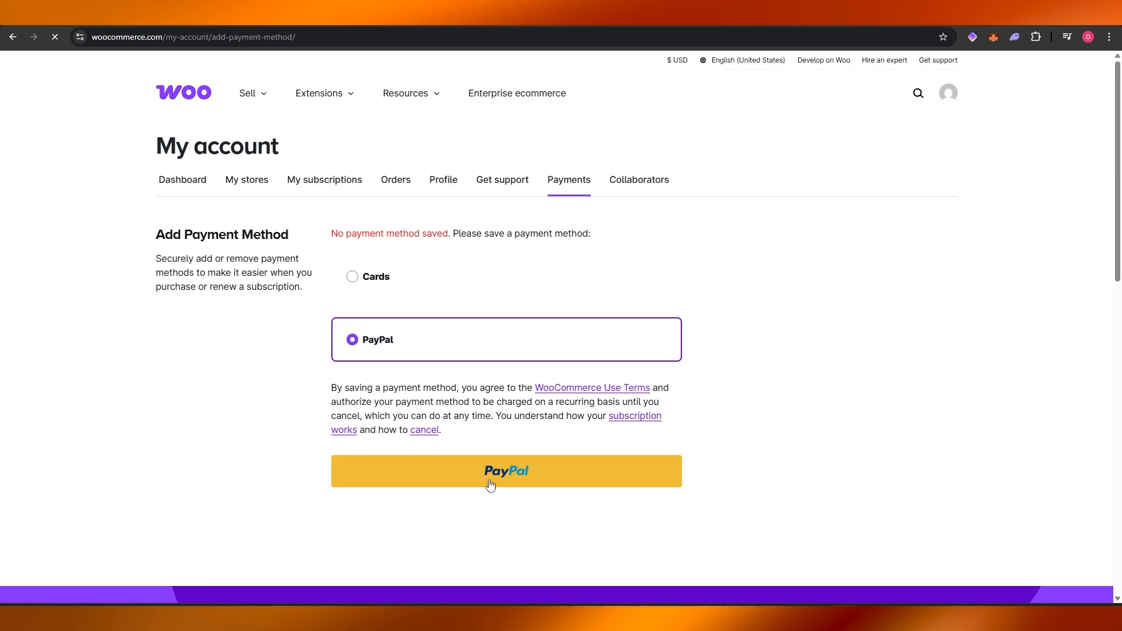
click(507, 471)
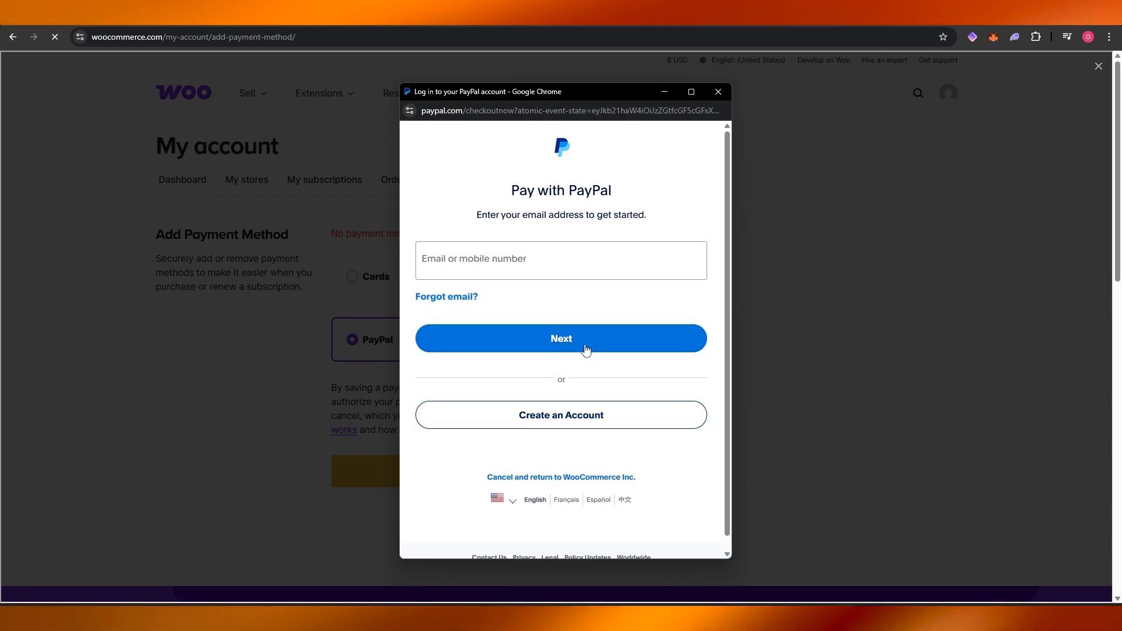
mouse_move(577, 328)
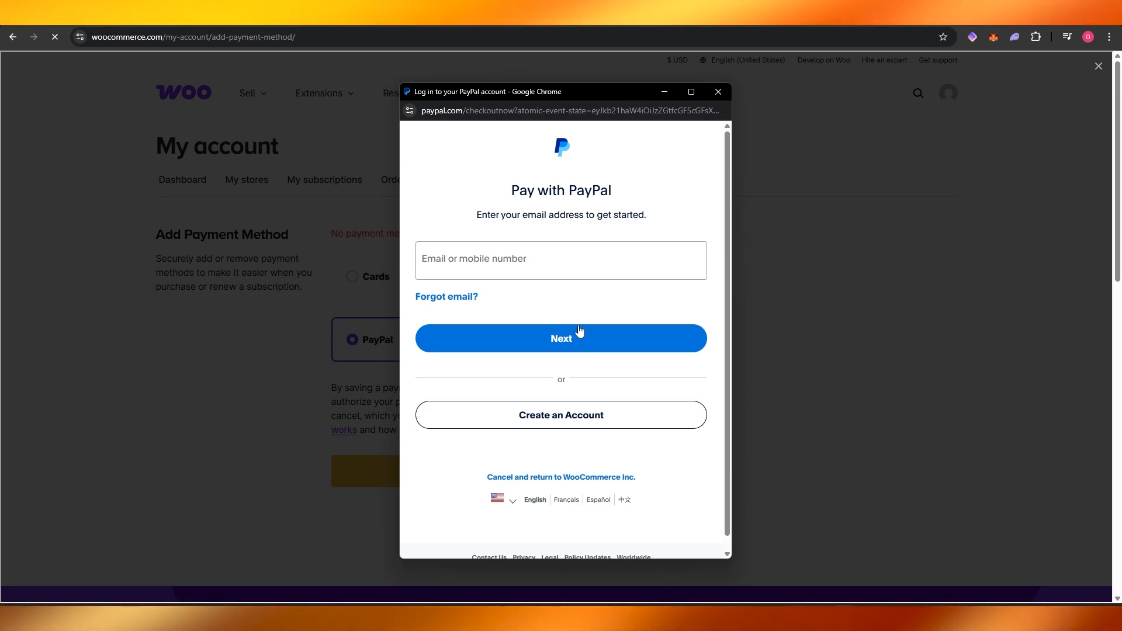
mouse_move(718, 92)
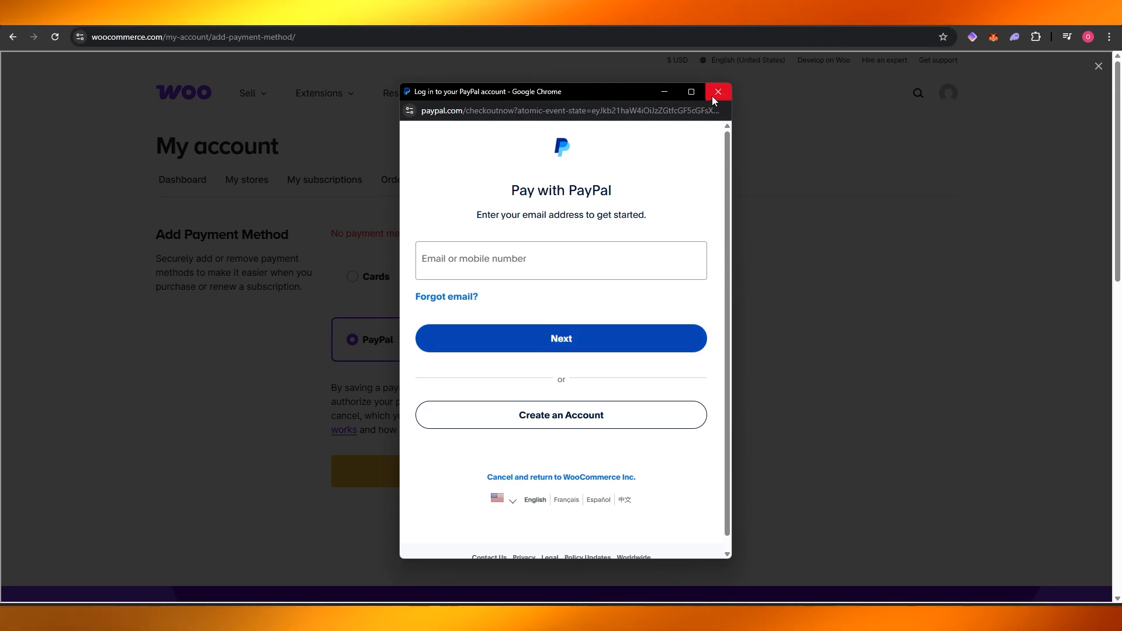
- Close the PayPal sign-in, choose Cards instead, and focus the card number field
click(718, 92)
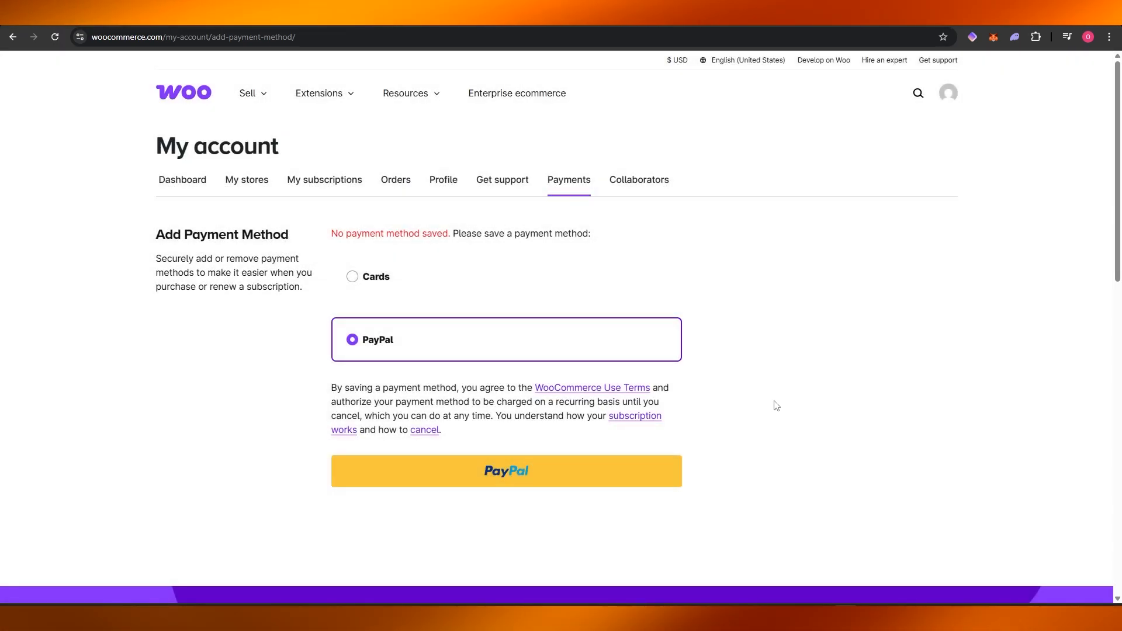
mouse_move(354, 295)
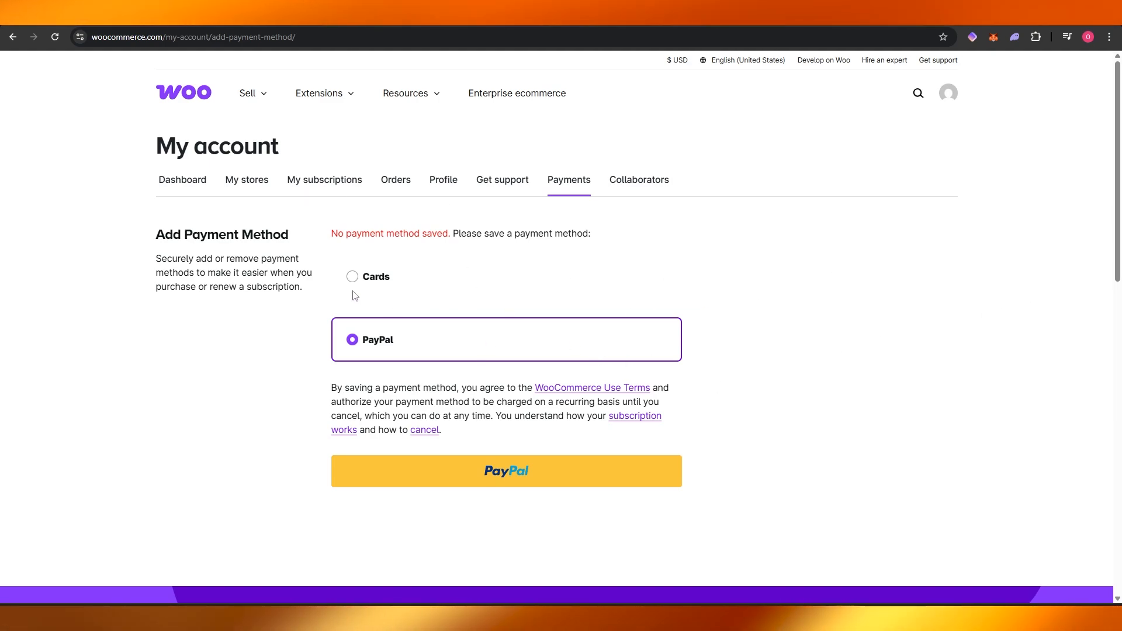
click(352, 277)
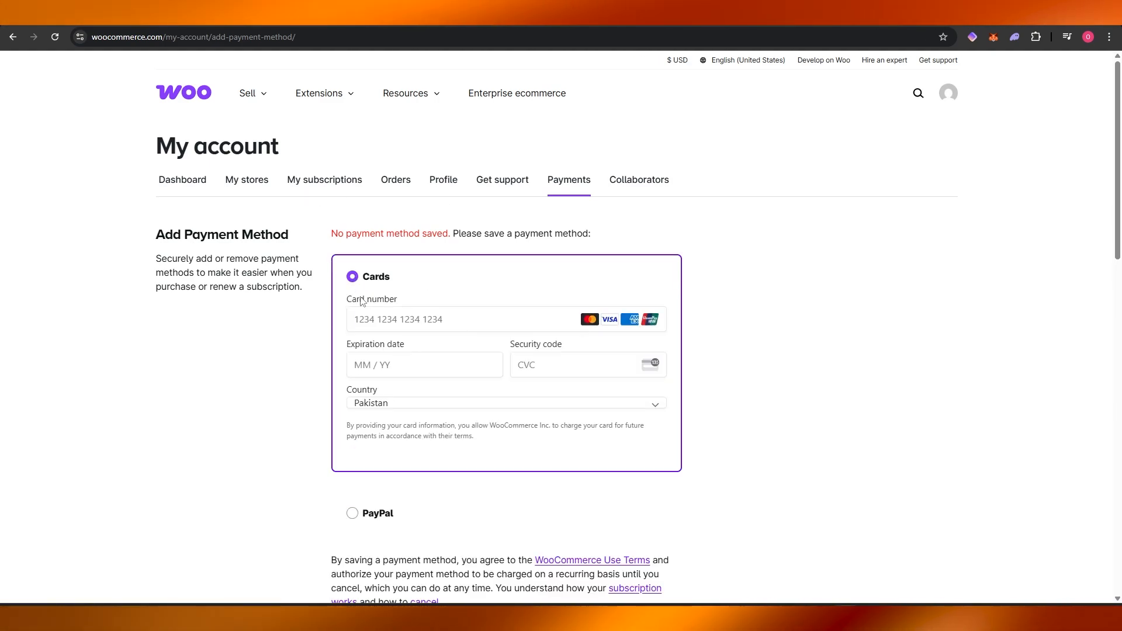
double_click(354, 299)
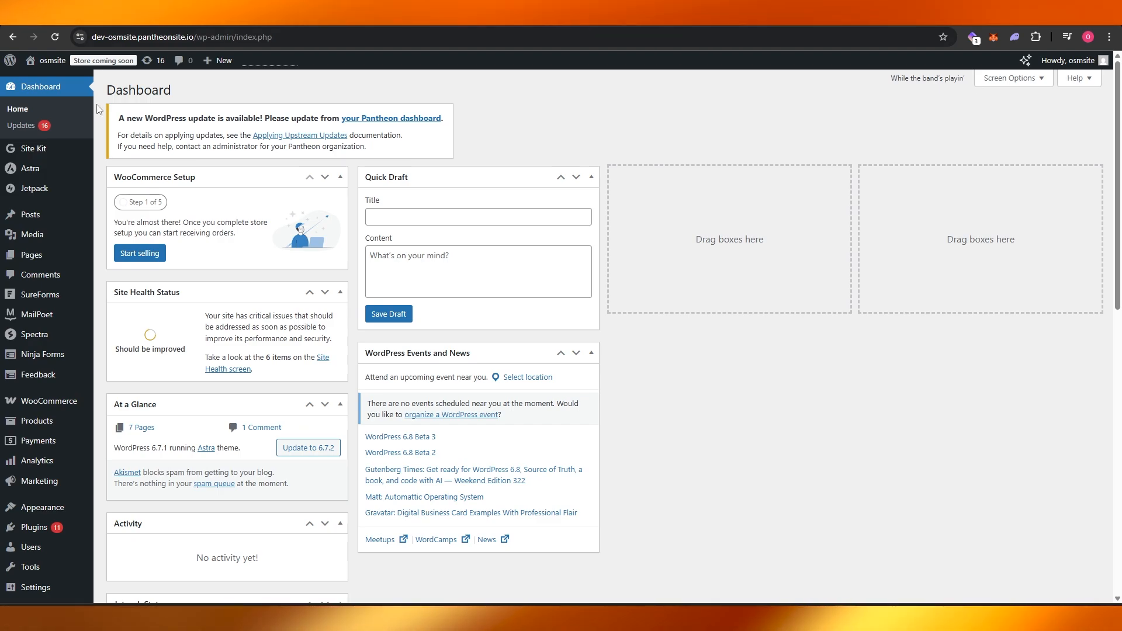
- Open WooCommerce Settings from the admin sidebar, landing on the General tab
click(48, 401)
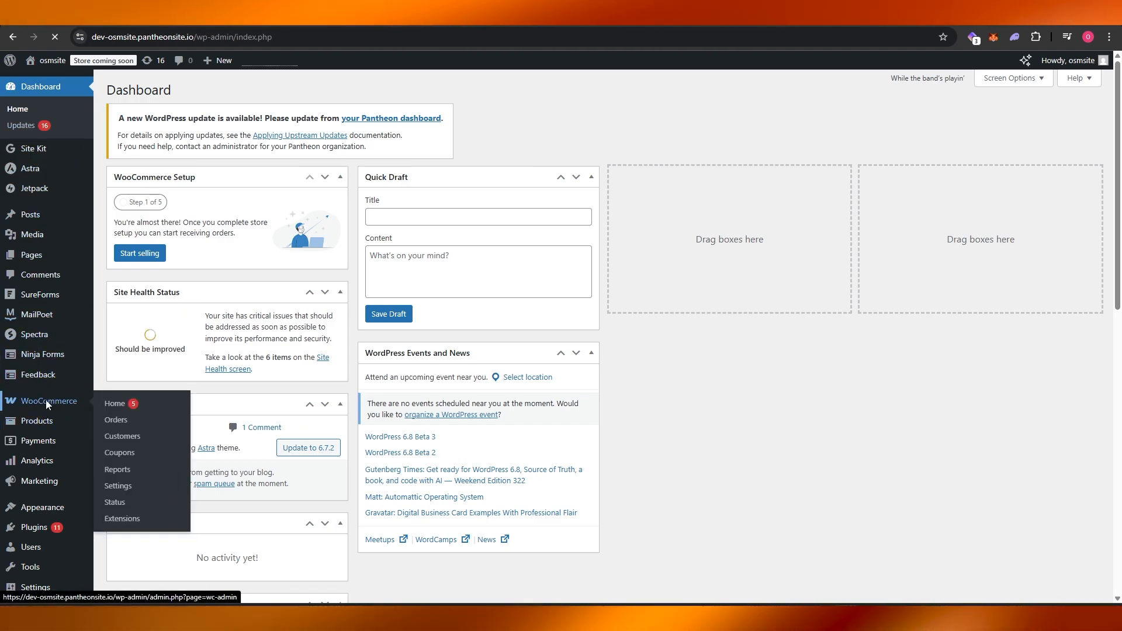
click(114, 403)
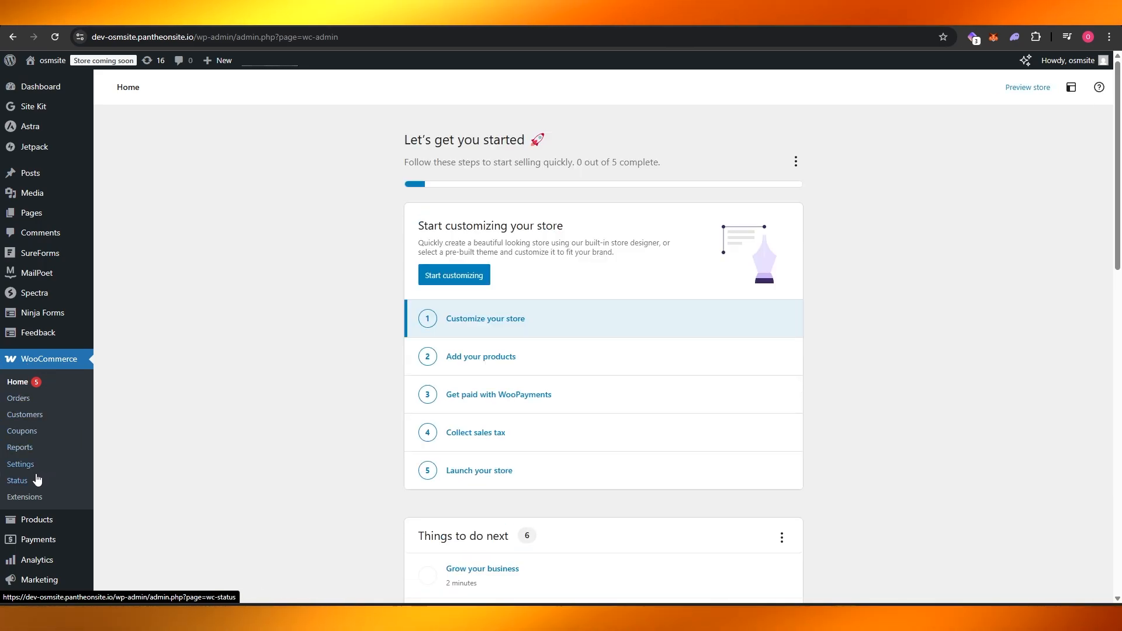
click(20, 464)
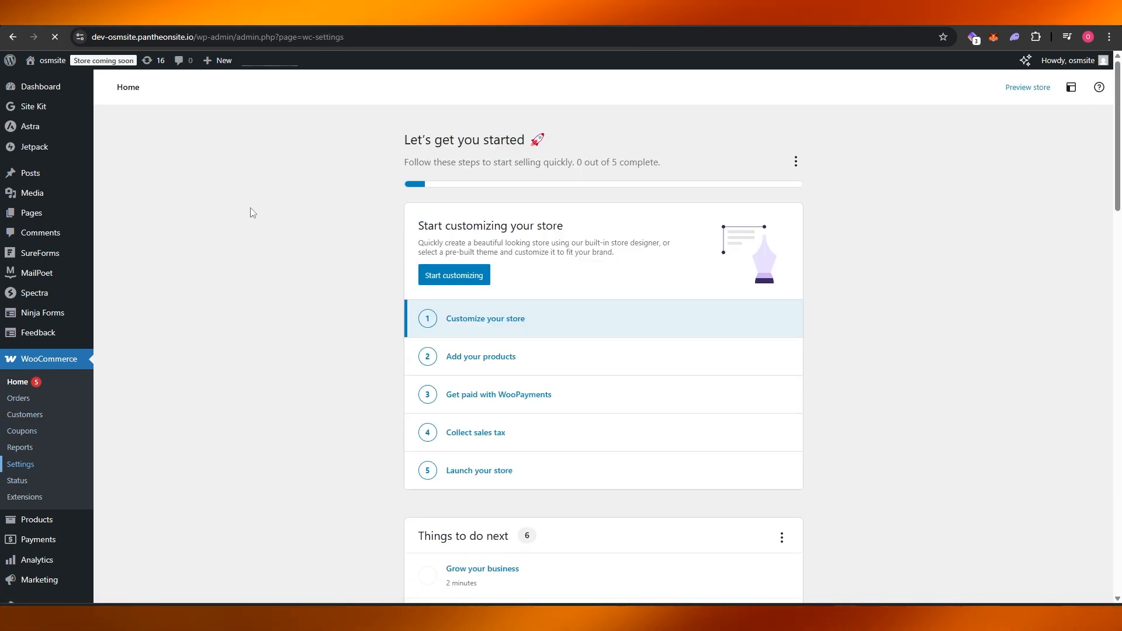
click(22, 464)
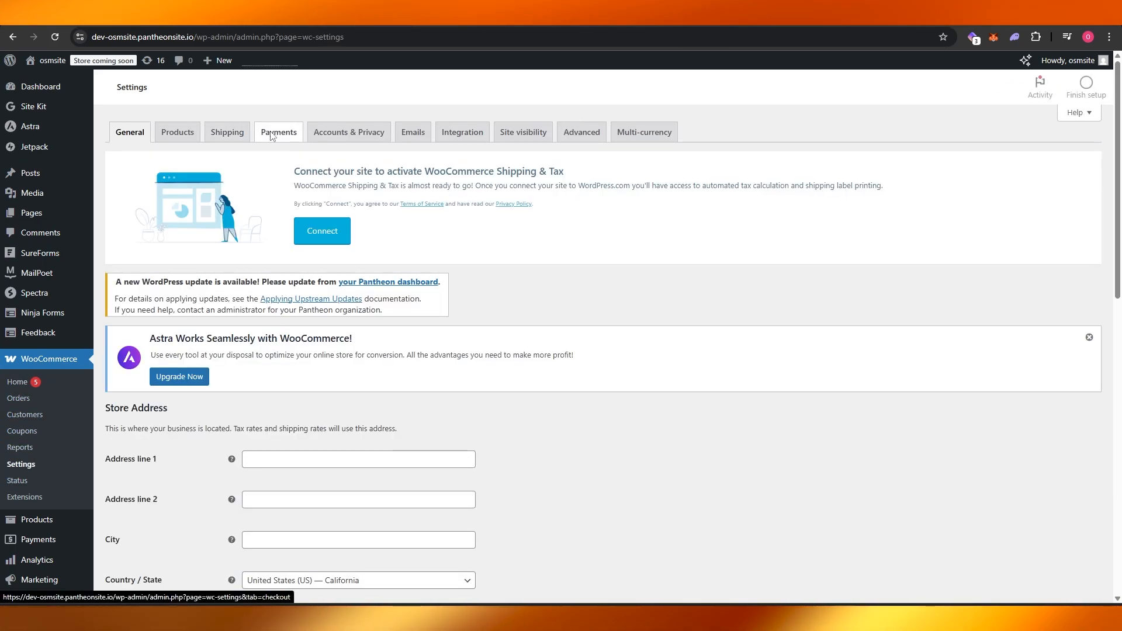
- On the Payments settings tab, start WooPayments setup with Get started
click(278, 132)
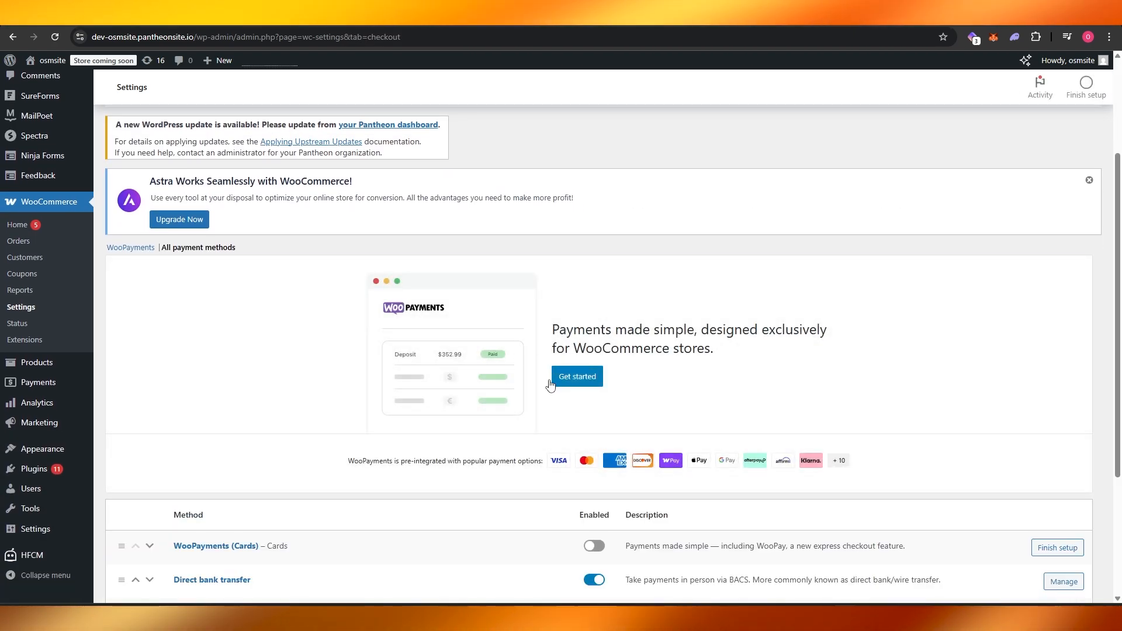
scroll(down, 3)
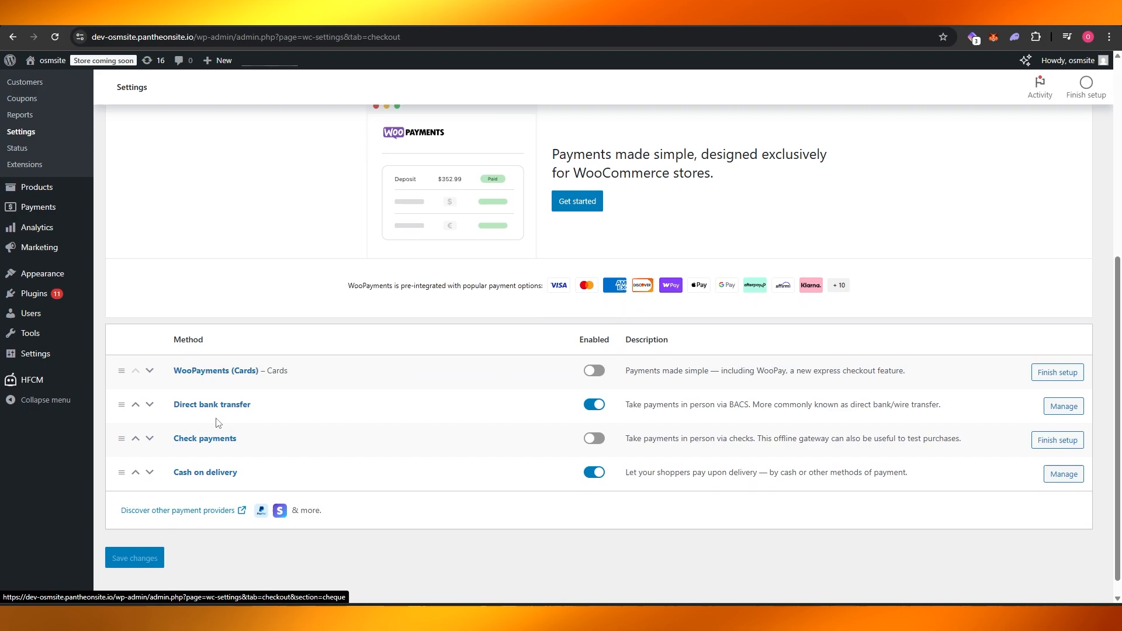
mouse_move(213, 480)
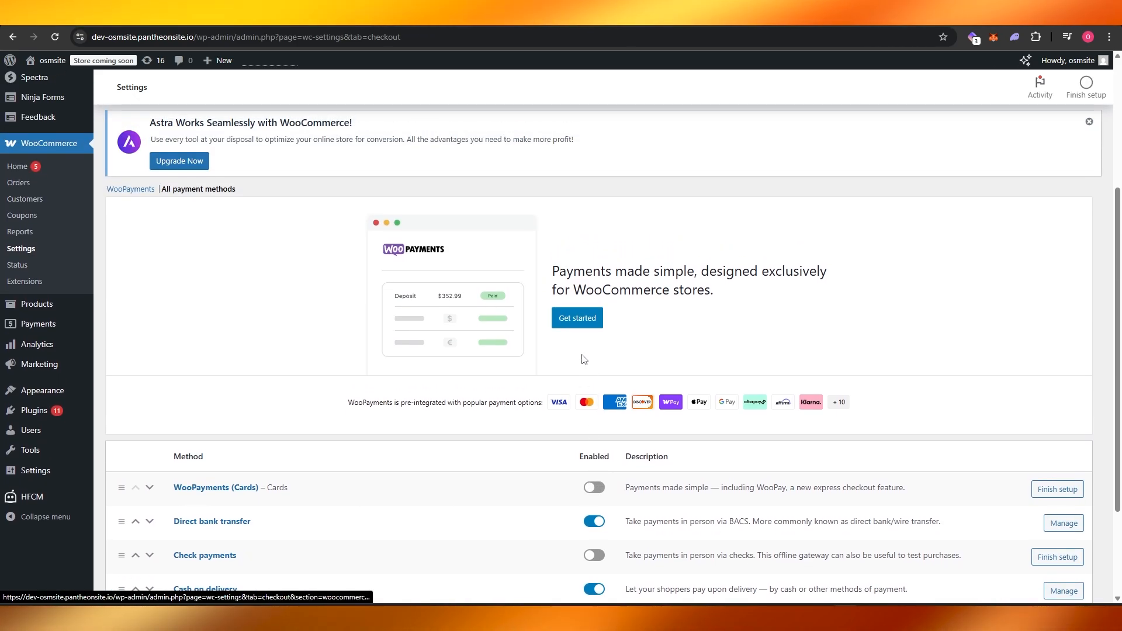
click(577, 318)
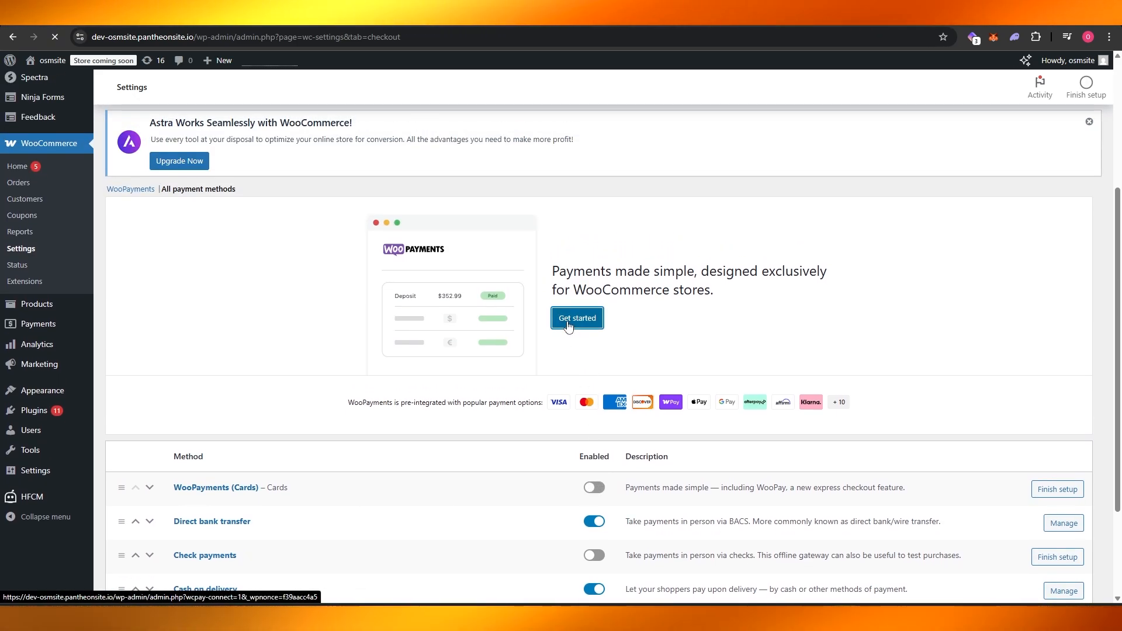
click(577, 318)
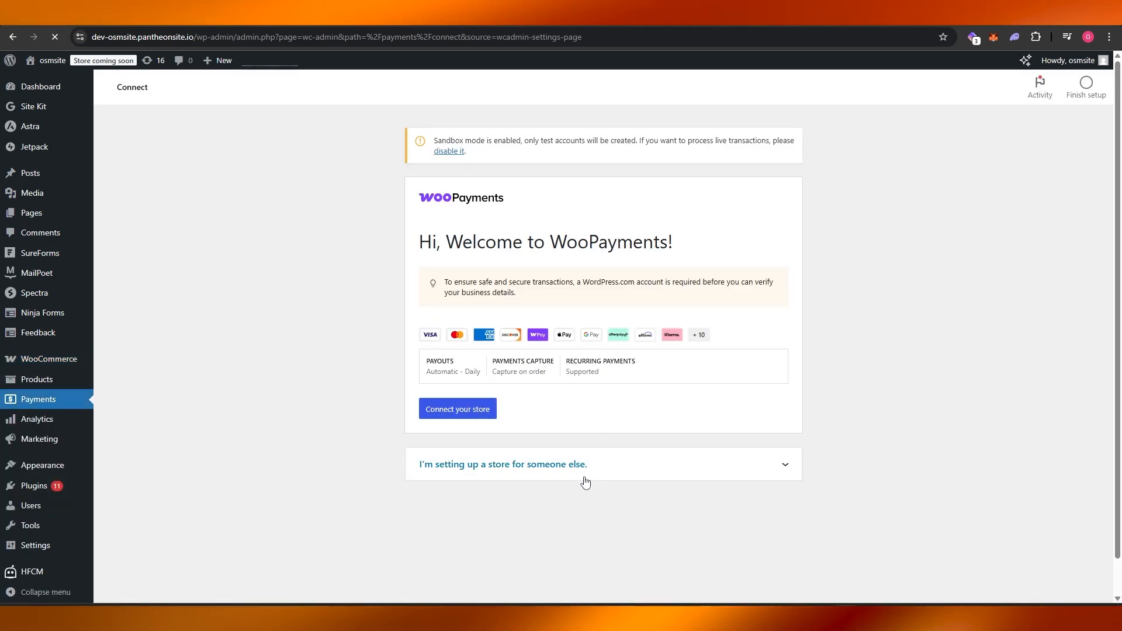
- Connect the store and approve linking it to WordPress.com
click(457, 409)
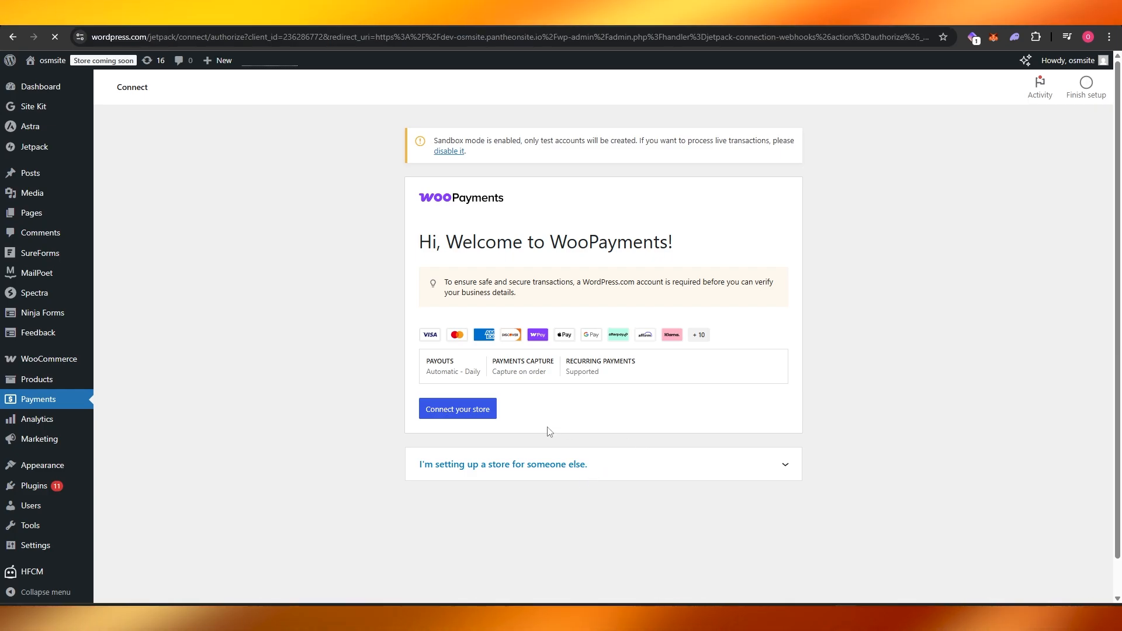
click(457, 408)
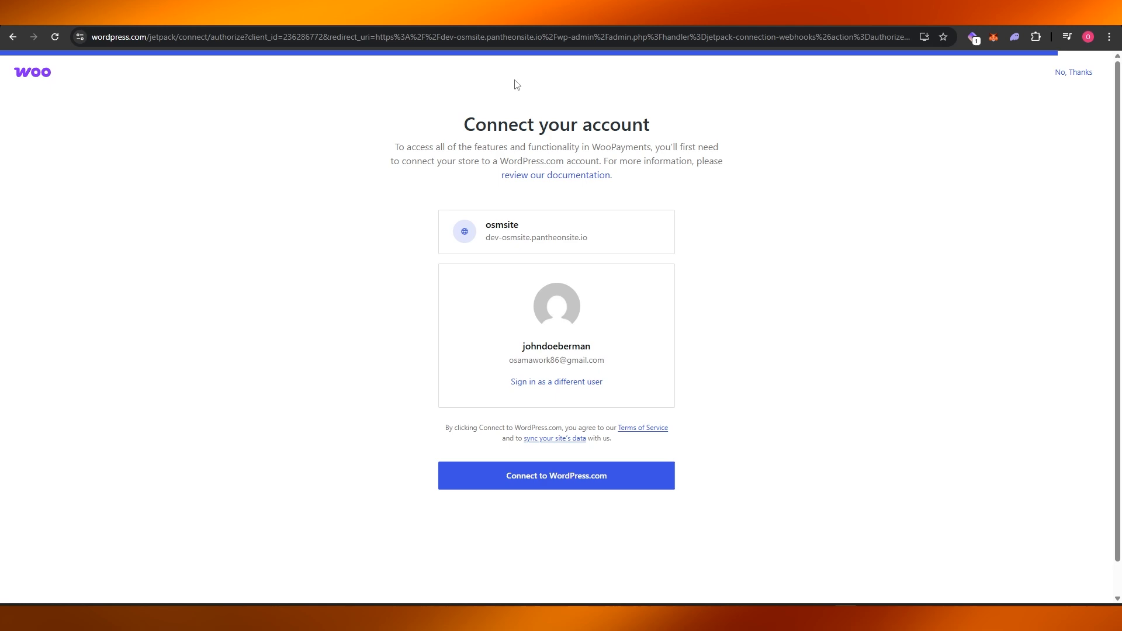
double_click(496, 124)
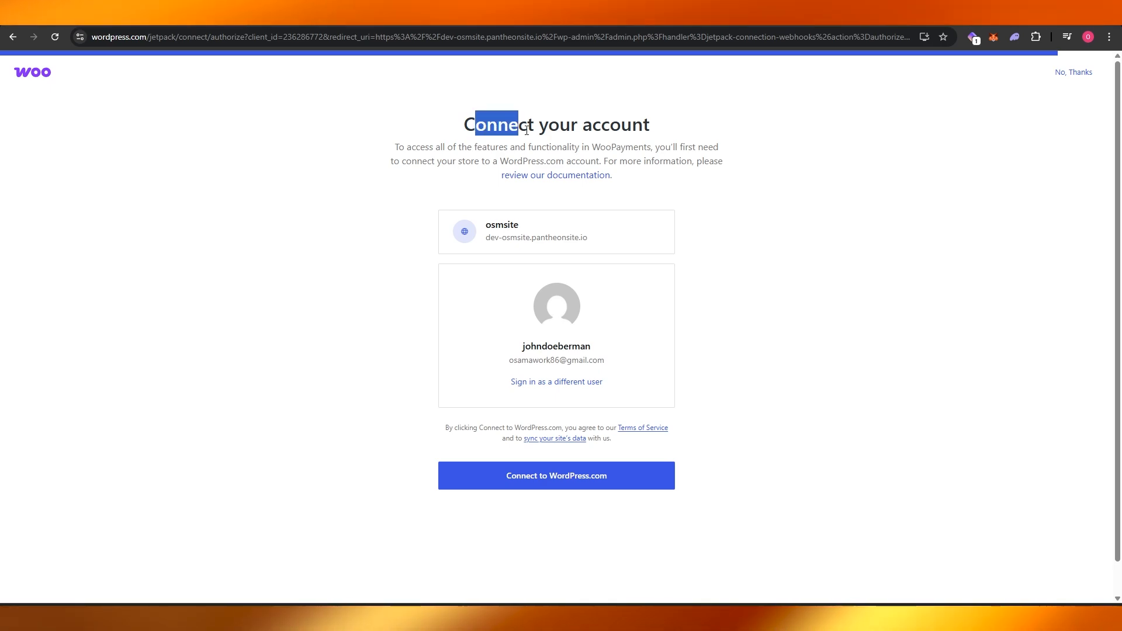
click(556, 476)
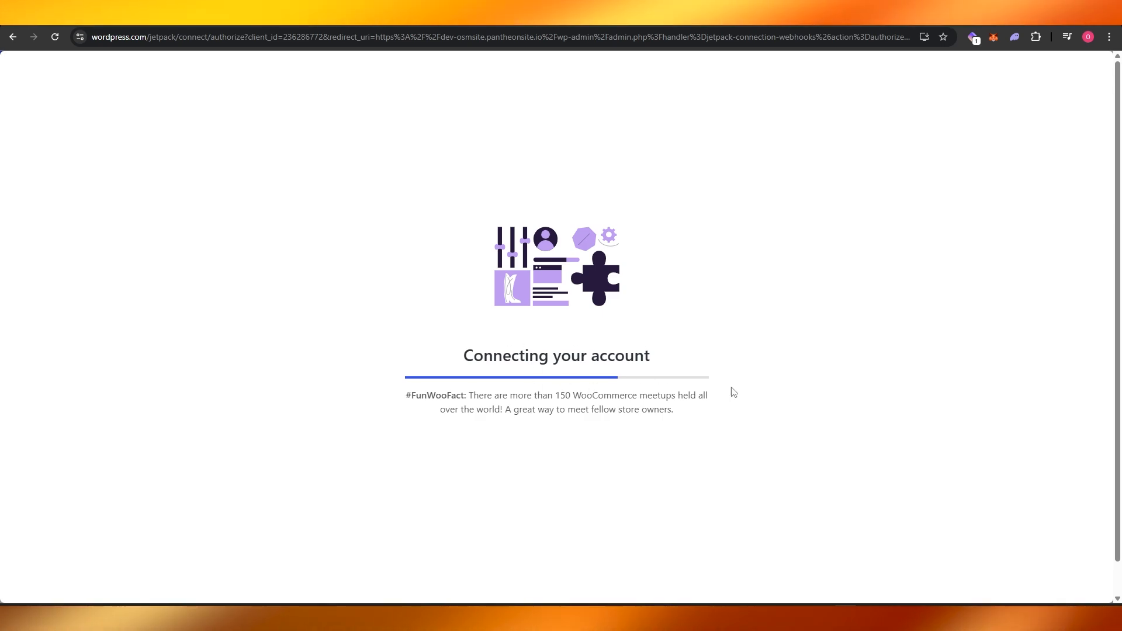
mouse_move(539, 488)
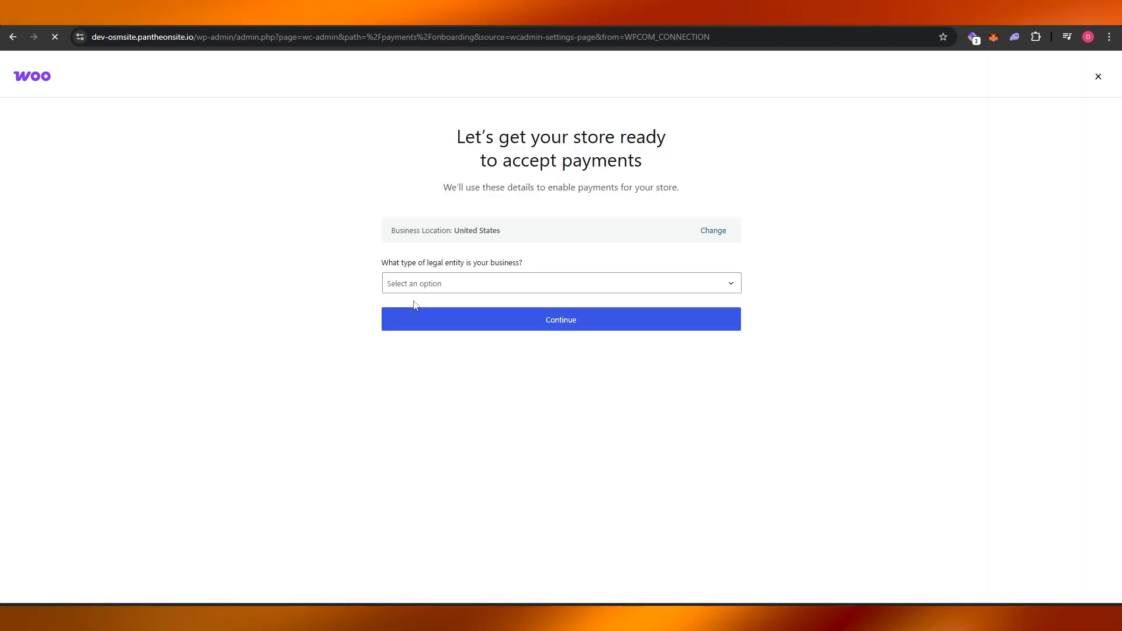
- Submit business details: Individual, revenue under $250k, going live within 1 month
click(561, 283)
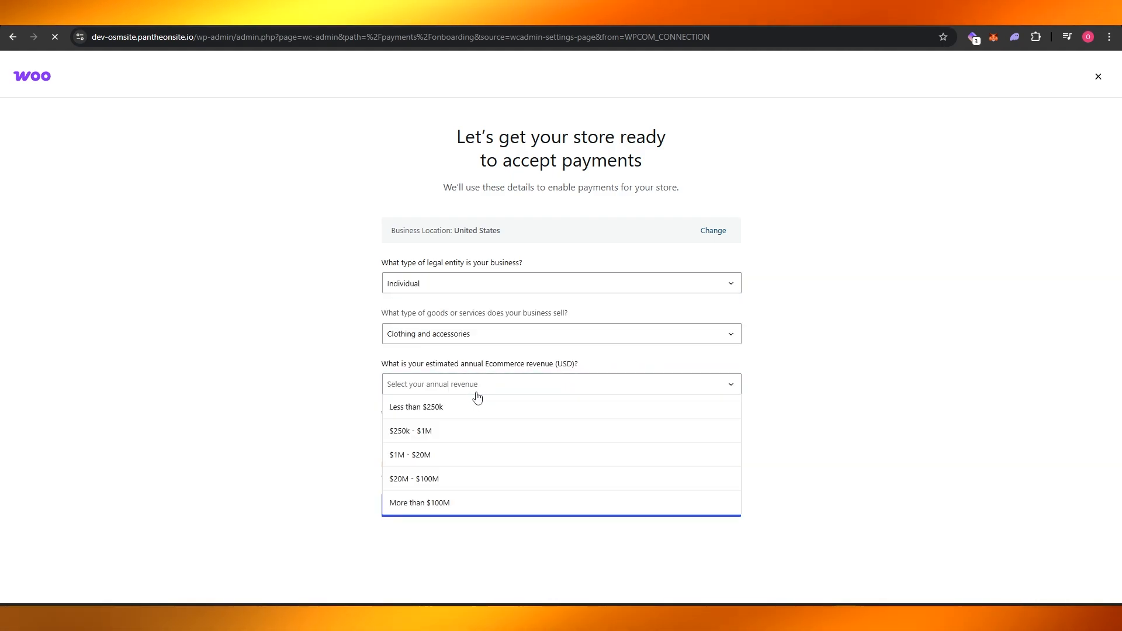
click(417, 406)
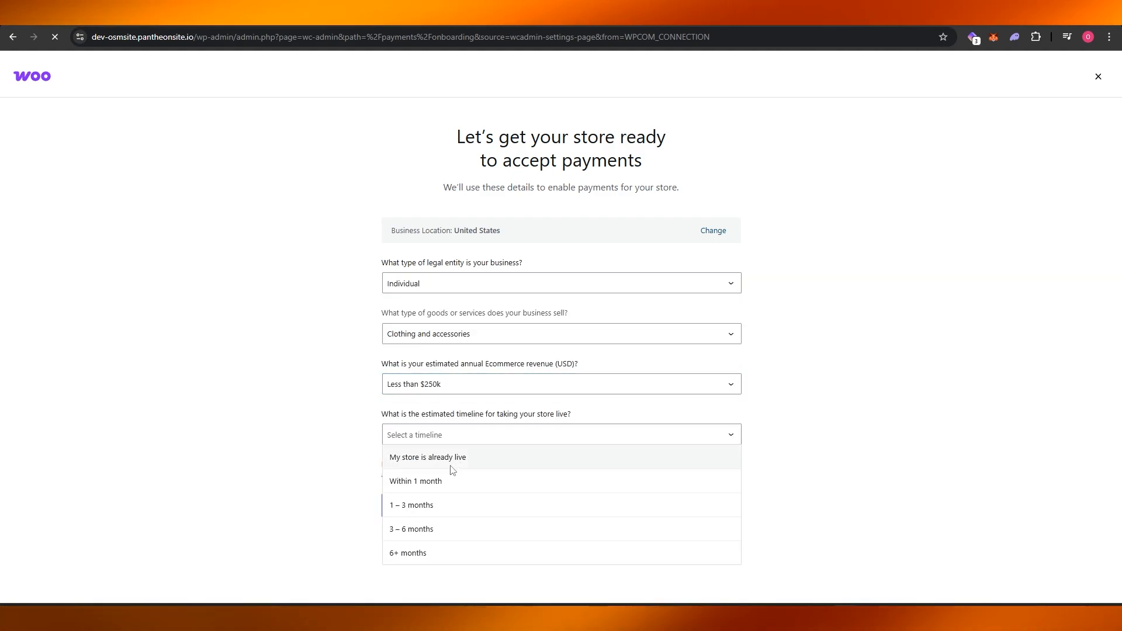
click(415, 481)
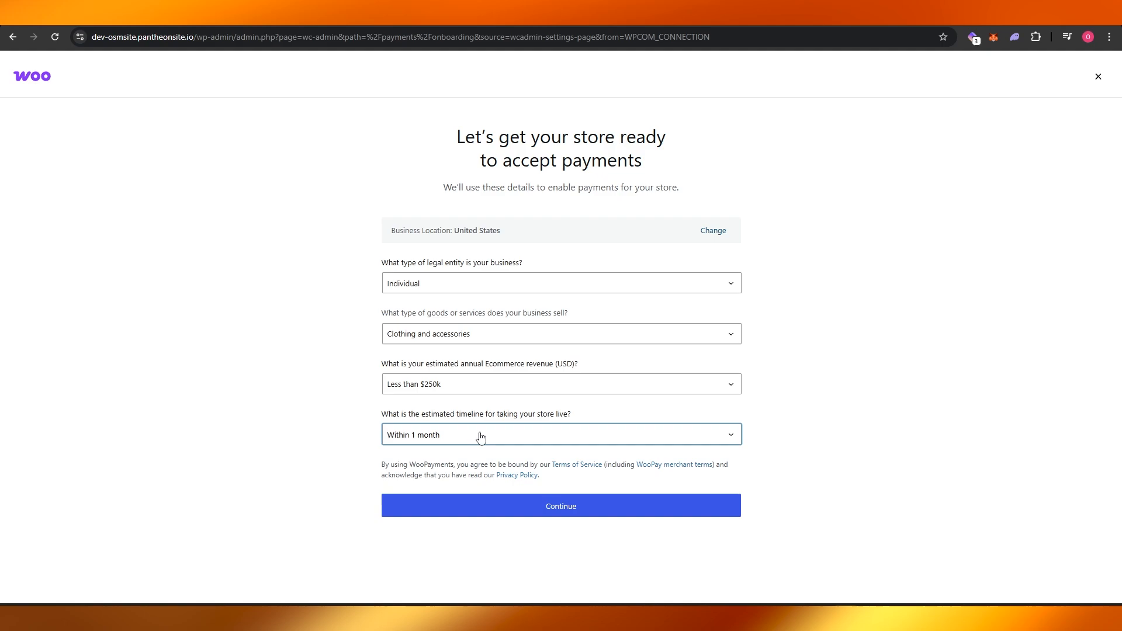
click(560, 506)
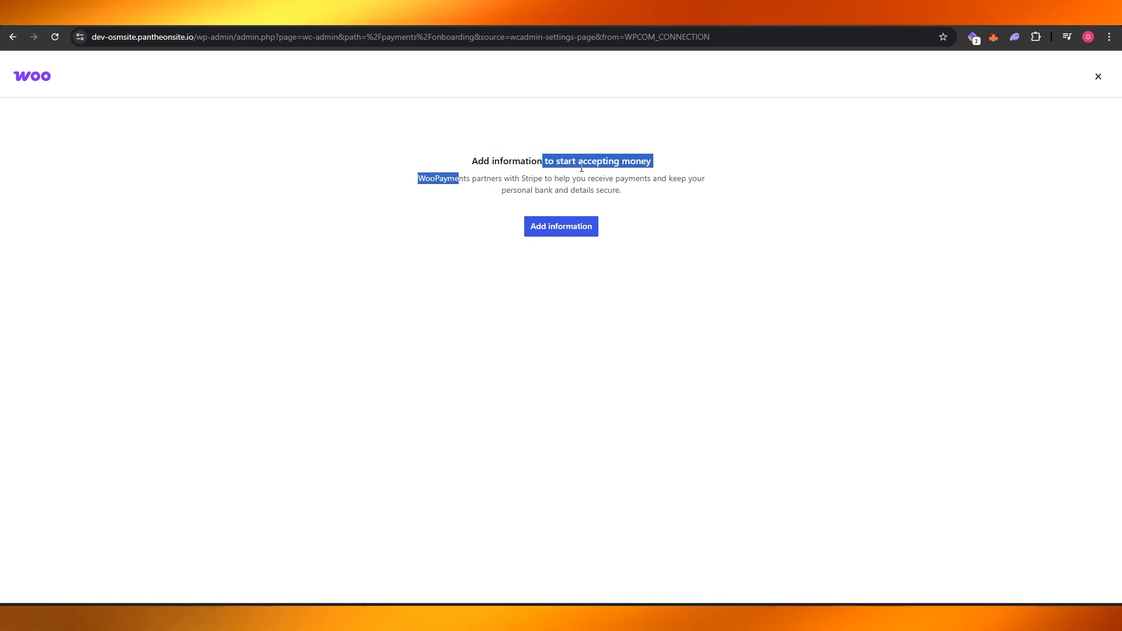
click(560, 226)
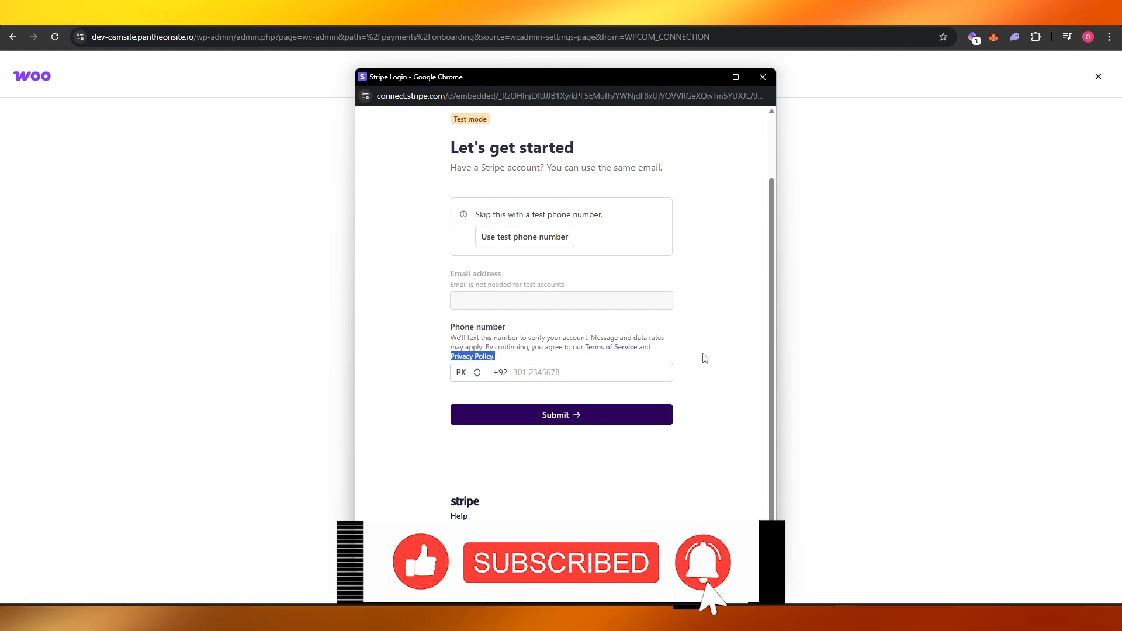
click(763, 76)
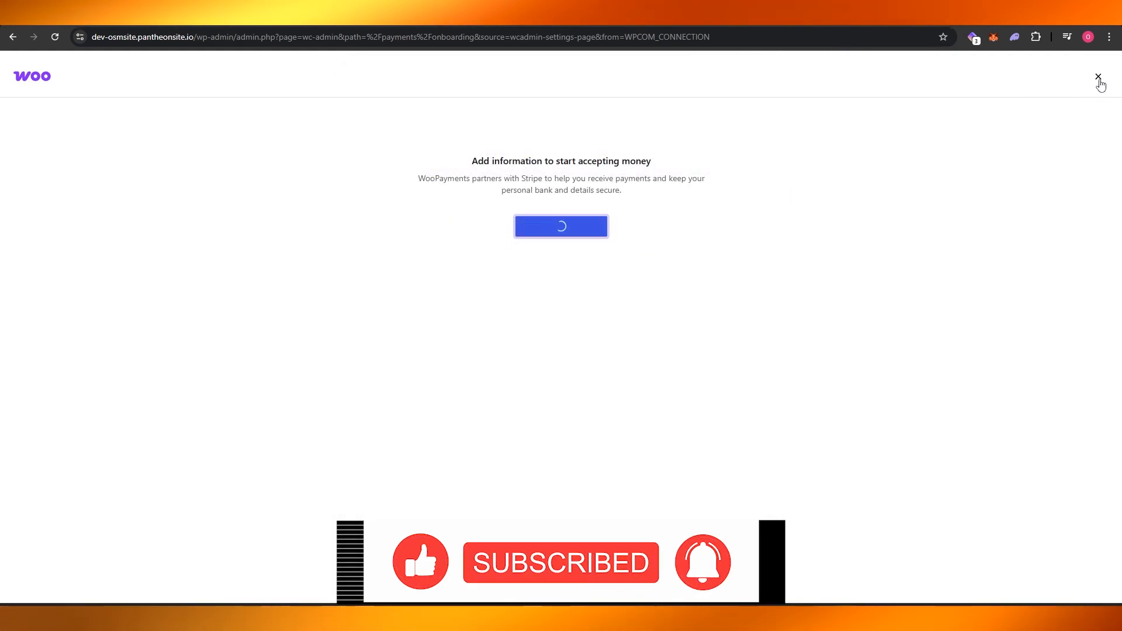